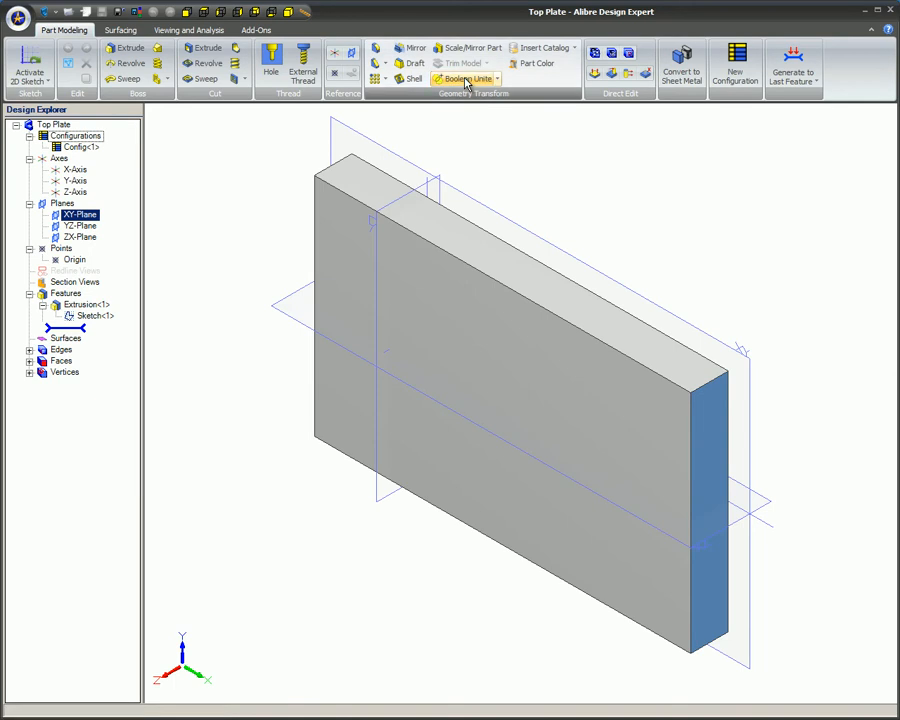
Start a Boolean unite on the Top Plate, bringing up the Insert Part dialog for the phone parts
click(456, 80)
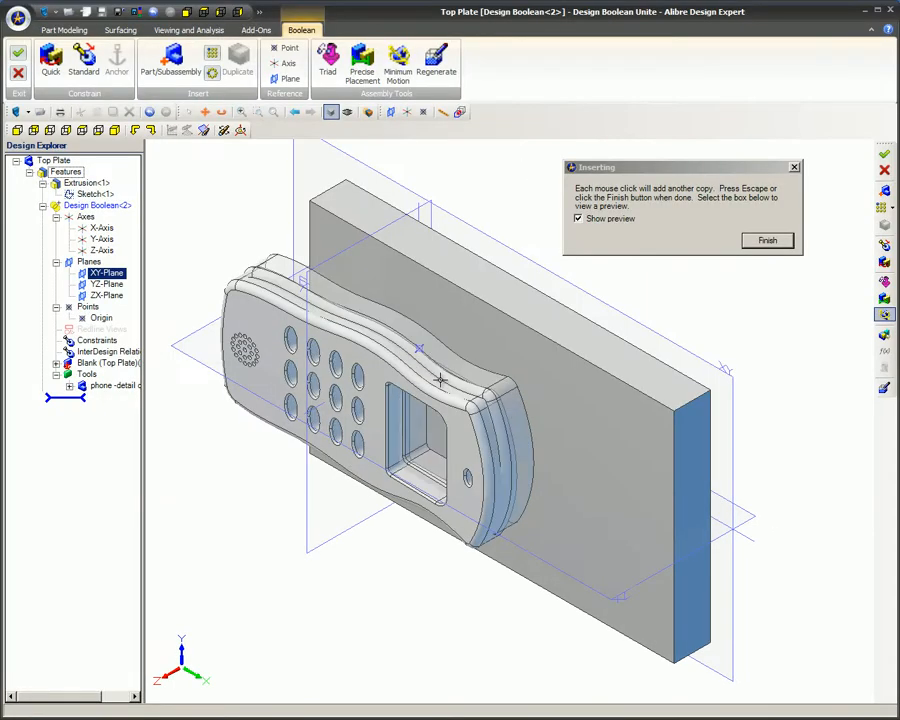
click(766, 240)
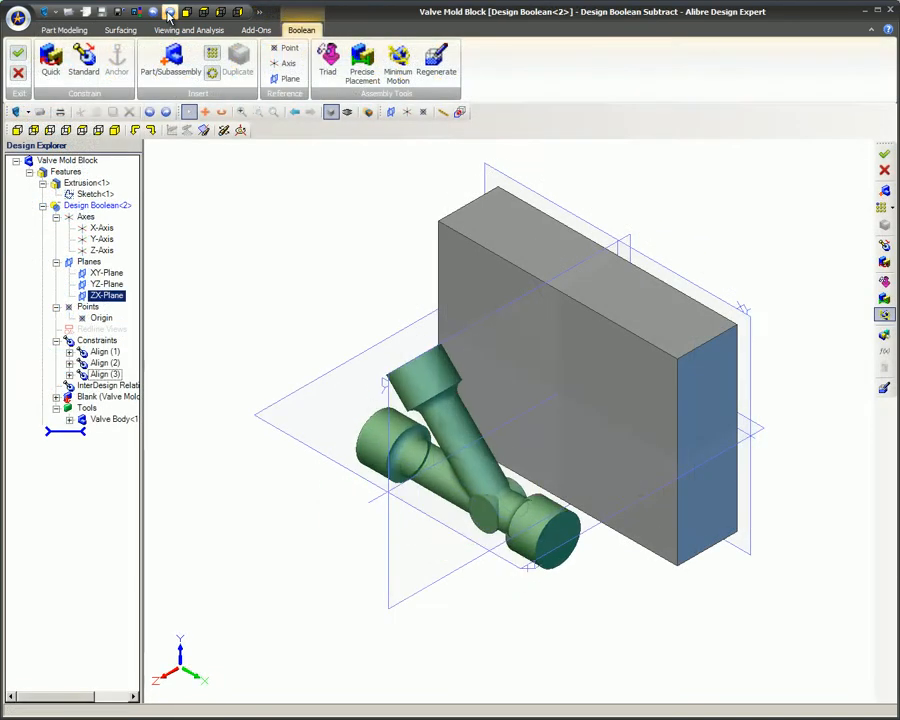
click(884, 156)
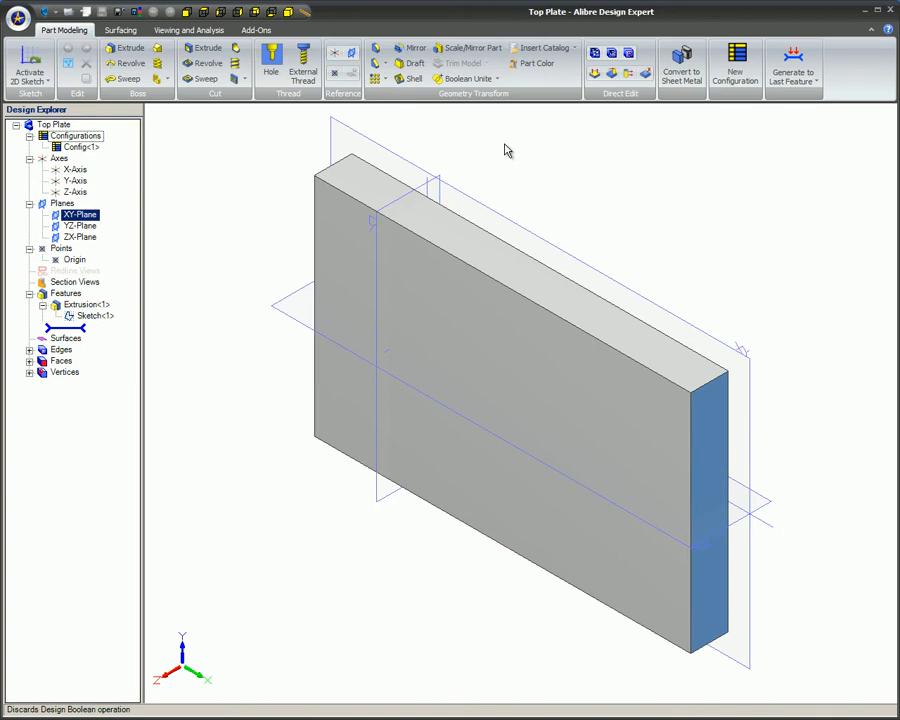
mouse_move(500, 146)
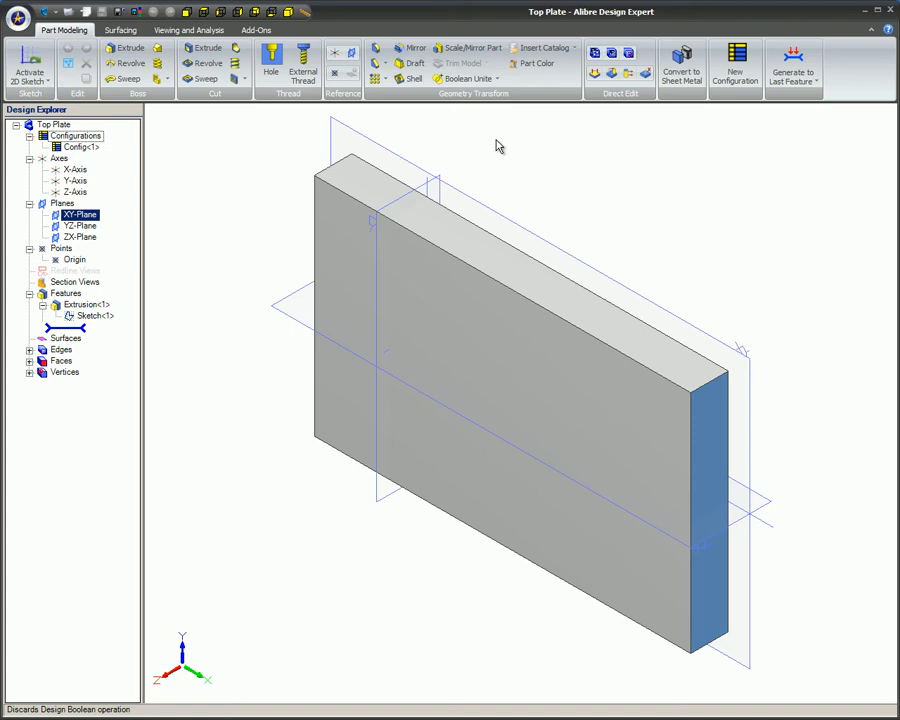
mouse_move(490, 140)
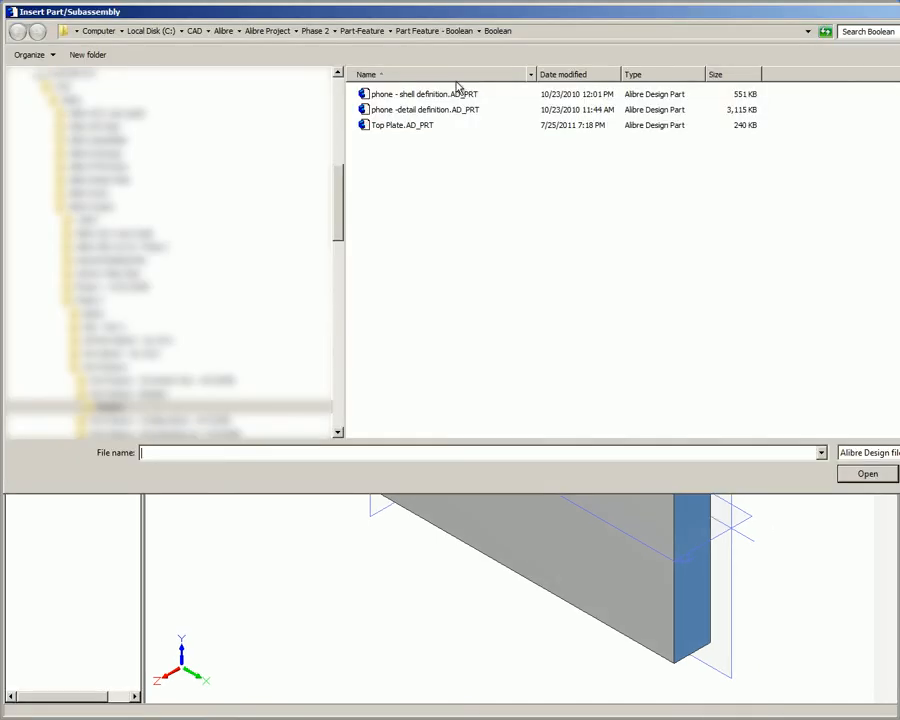
Insert phone - detail definition.AD_PRT and constrain it onto the Top Plate front face
click(420, 108)
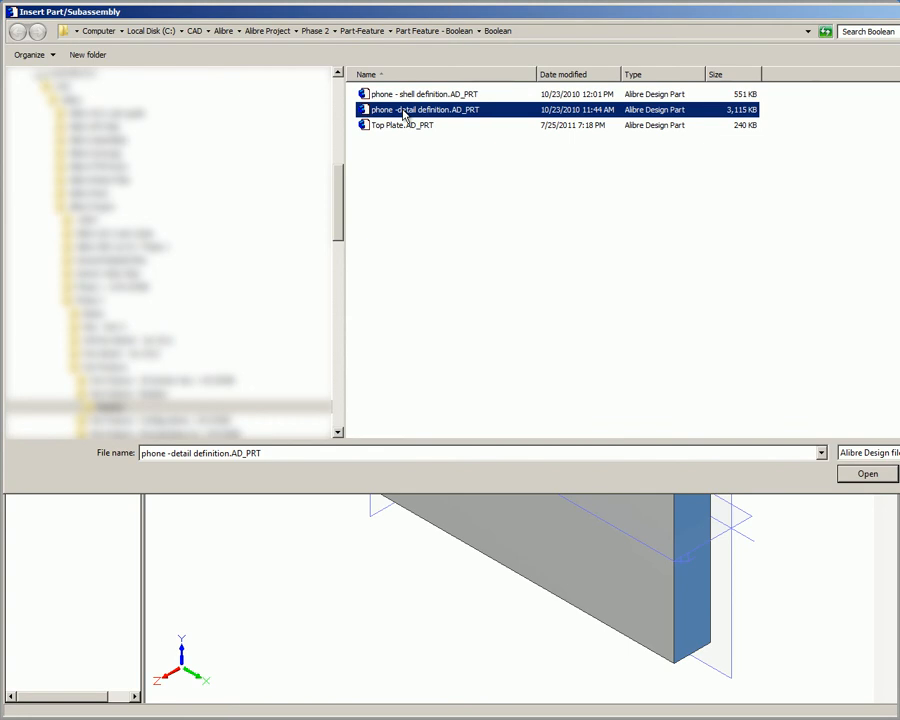
click(866, 472)
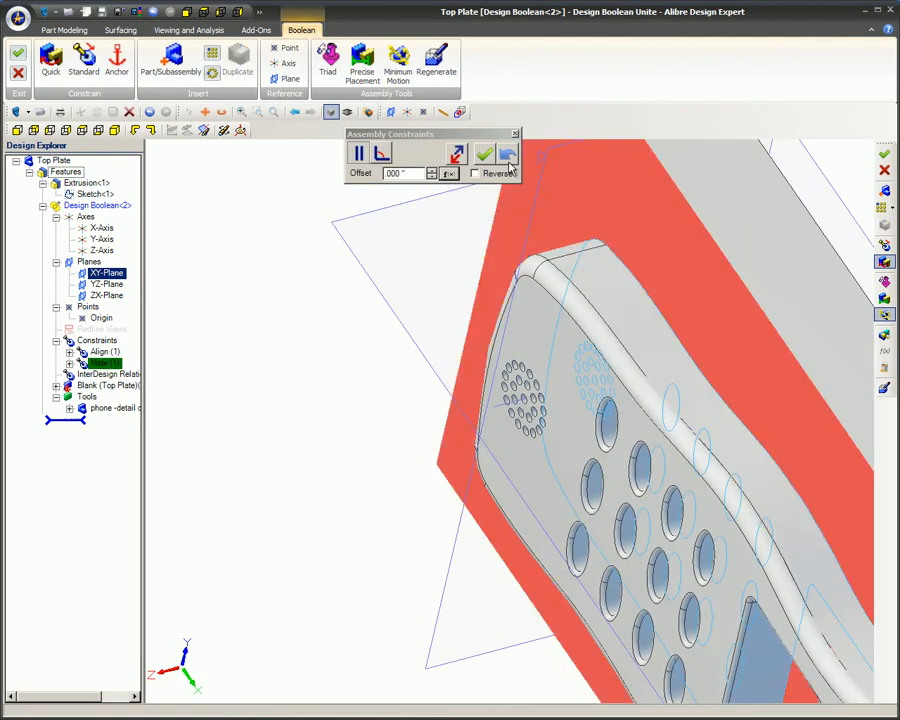
click(484, 154)
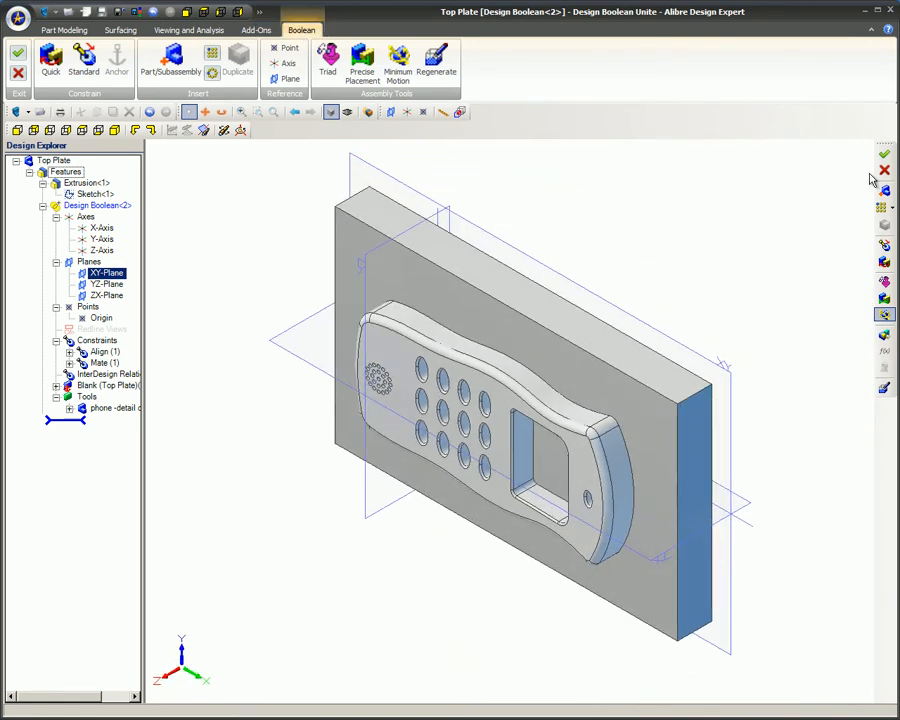
mouse_move(884, 154)
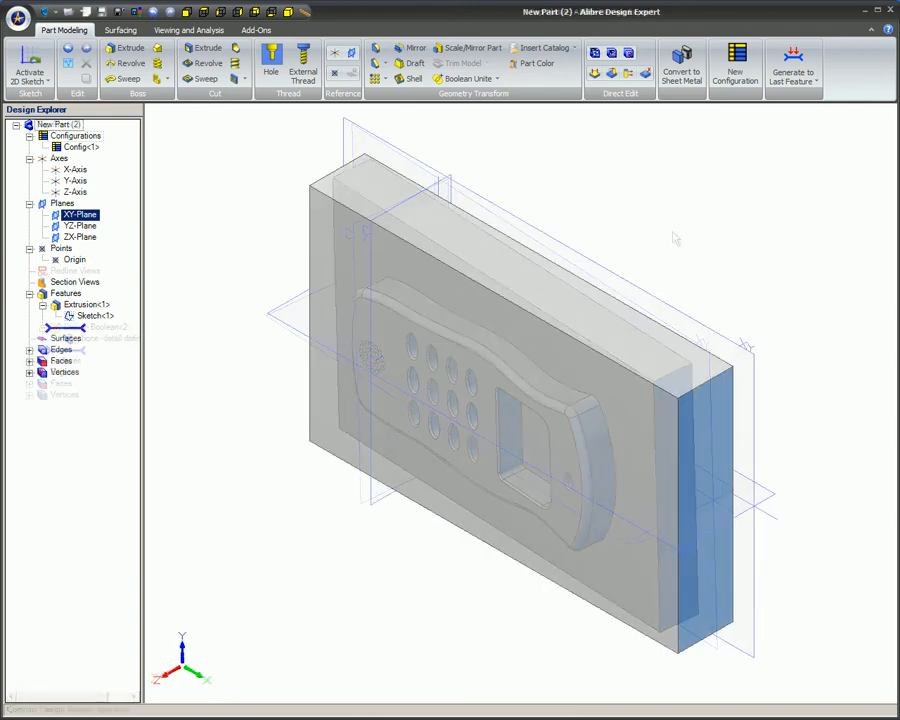
Begin a Boolean subtract in New Part (2) with Top Plate.AD_PRT as the tool body
click(496, 78)
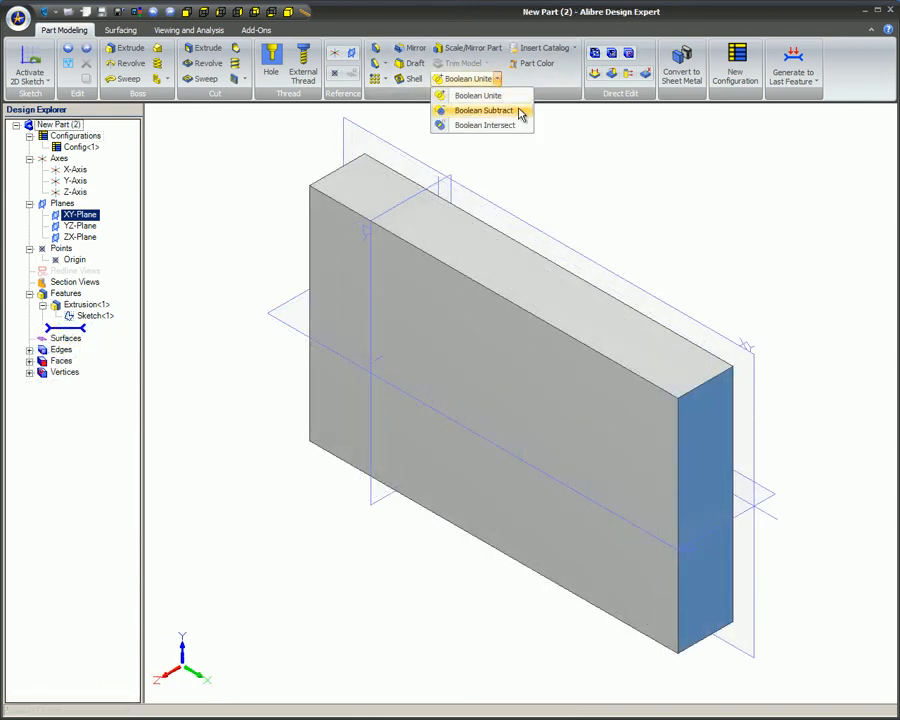
click(484, 110)
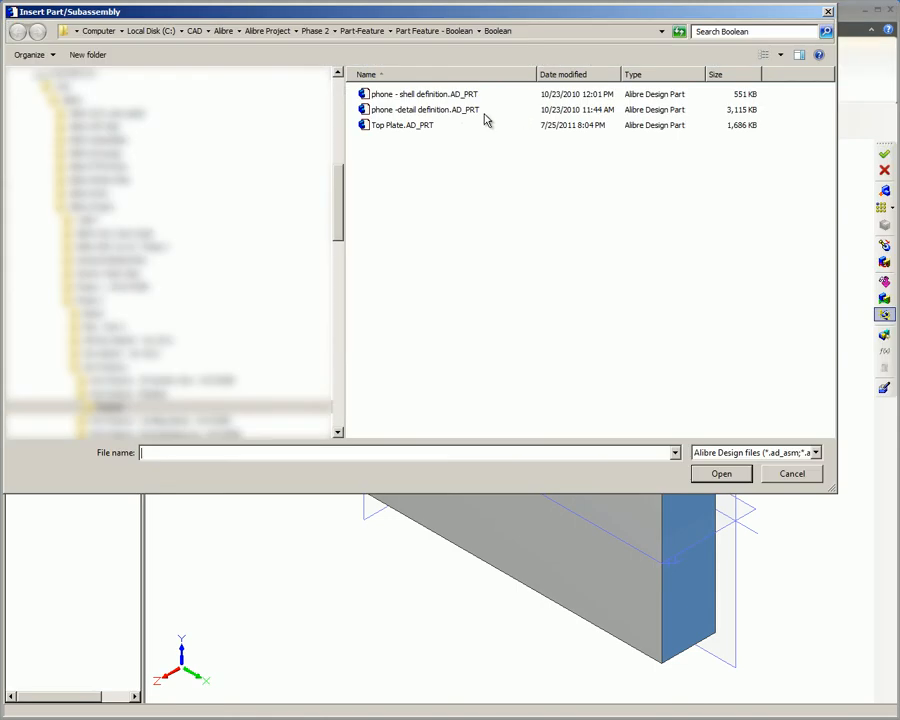
click(400, 124)
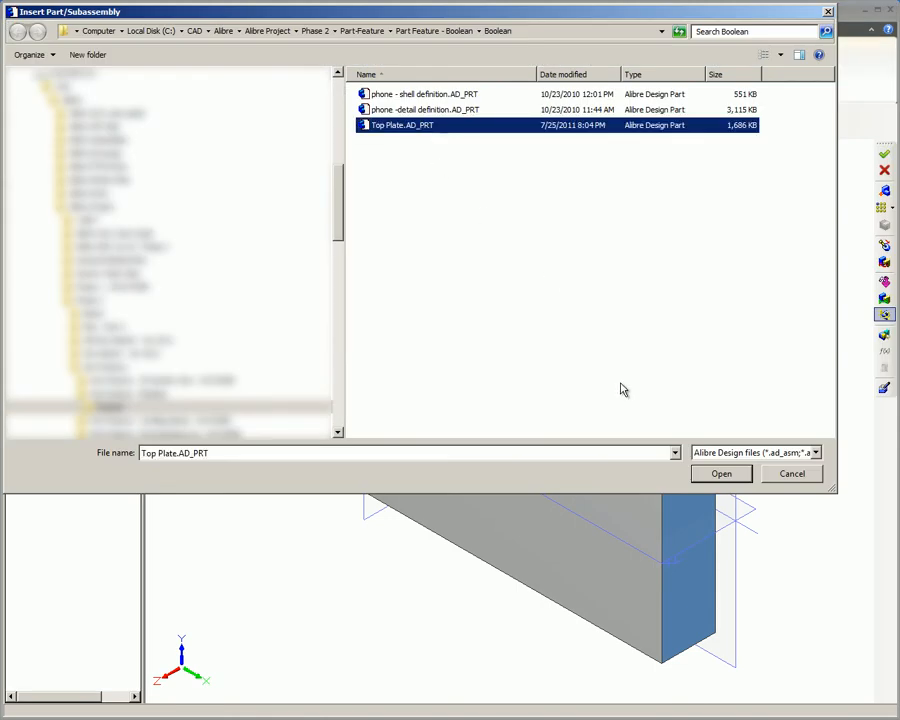
click(720, 472)
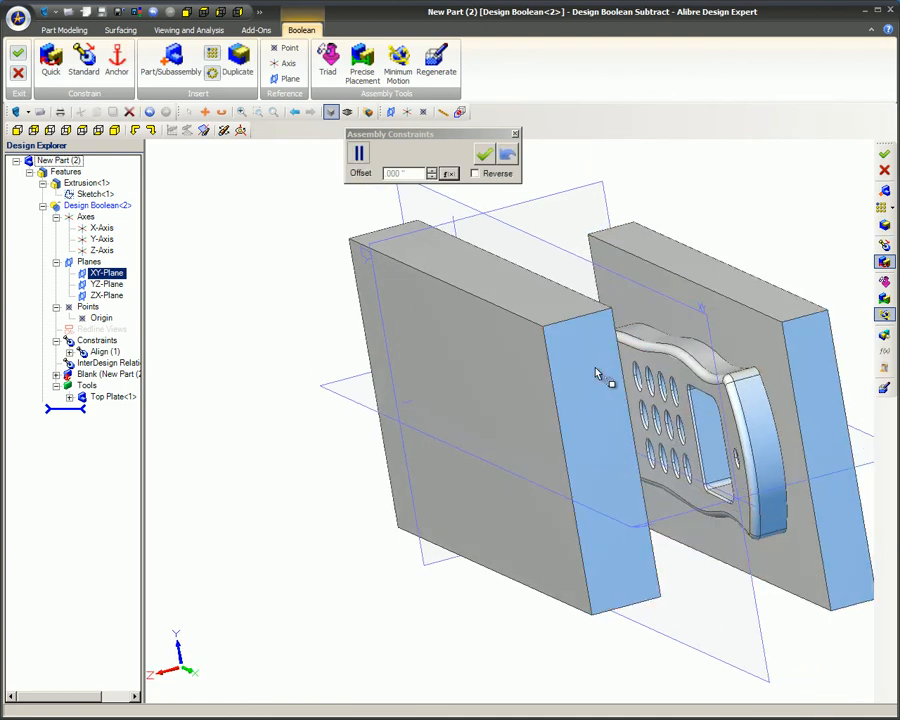
Align the Top Plate against the block so the phone faces it, then continue to phone shell definition 2
click(484, 154)
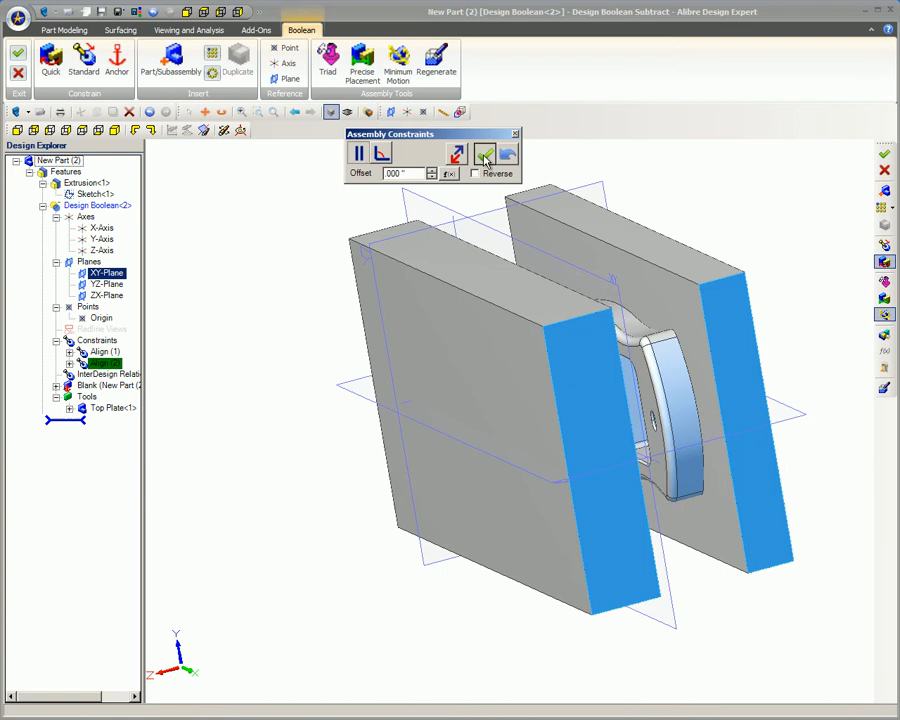
click(484, 154)
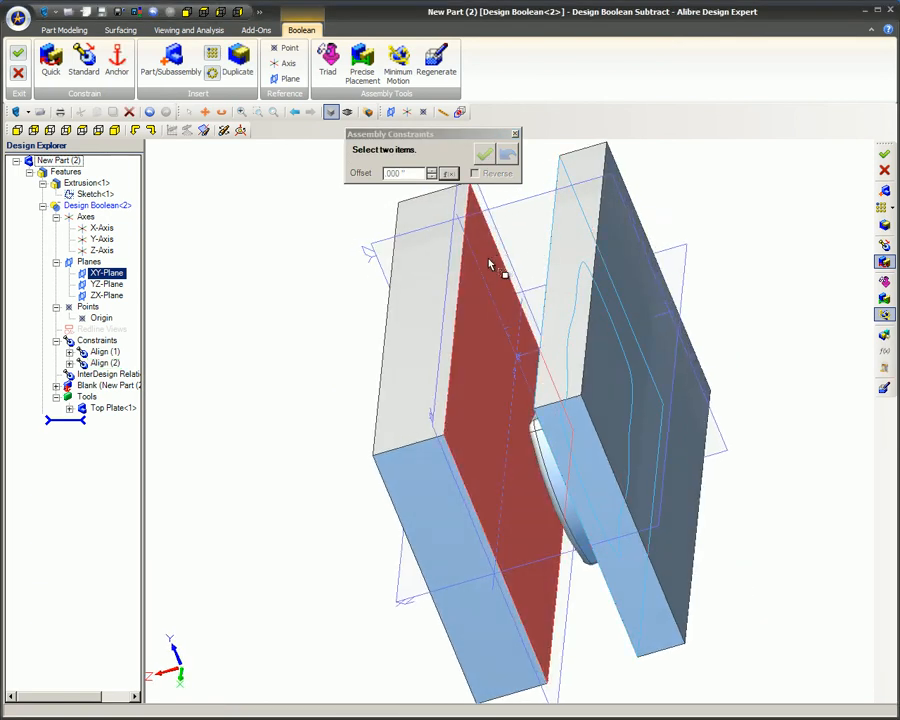
click(484, 154)
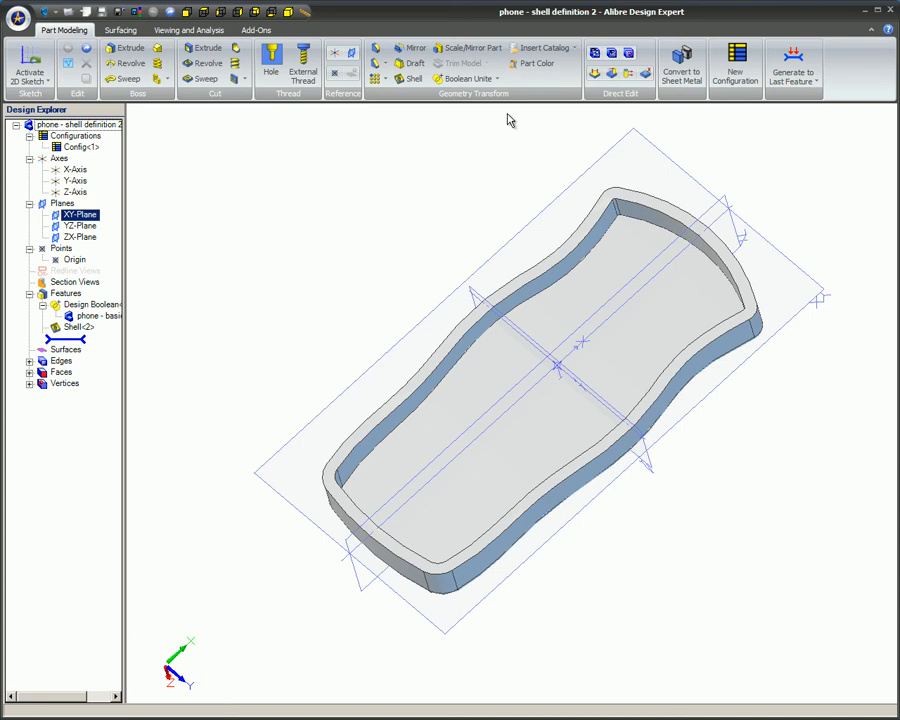
Begin a Boolean subtract and place one copy of Plate with Detail.AD_PRT as the tool
click(496, 80)
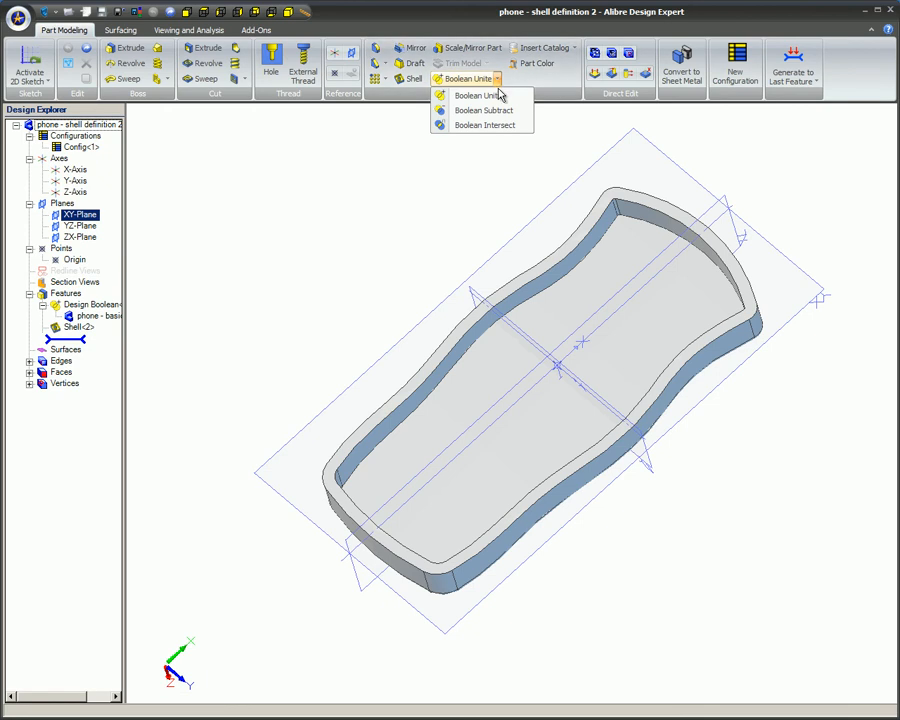
click(470, 94)
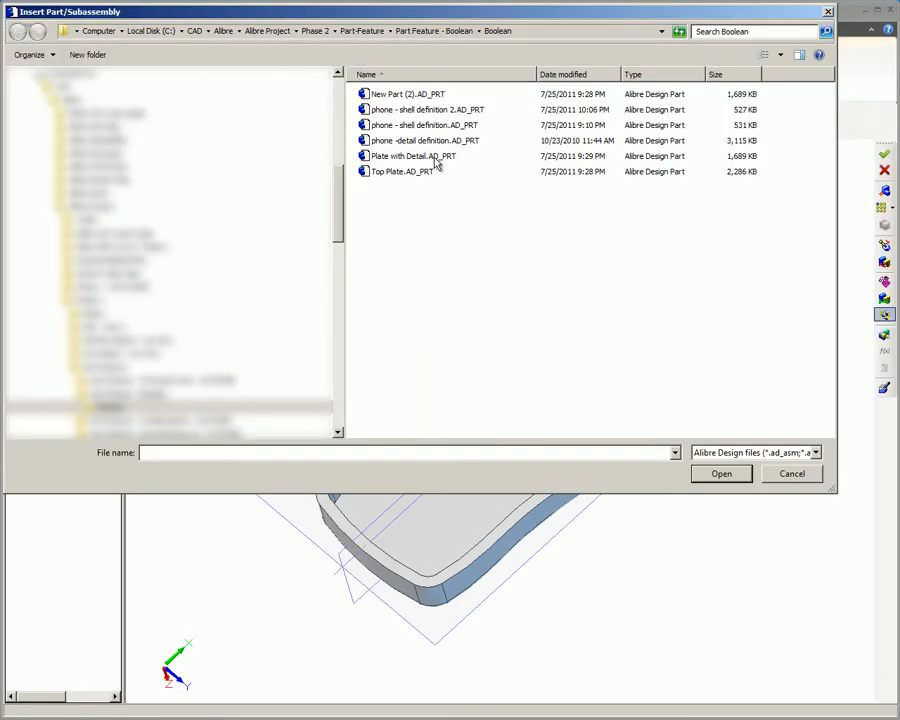
click(412, 156)
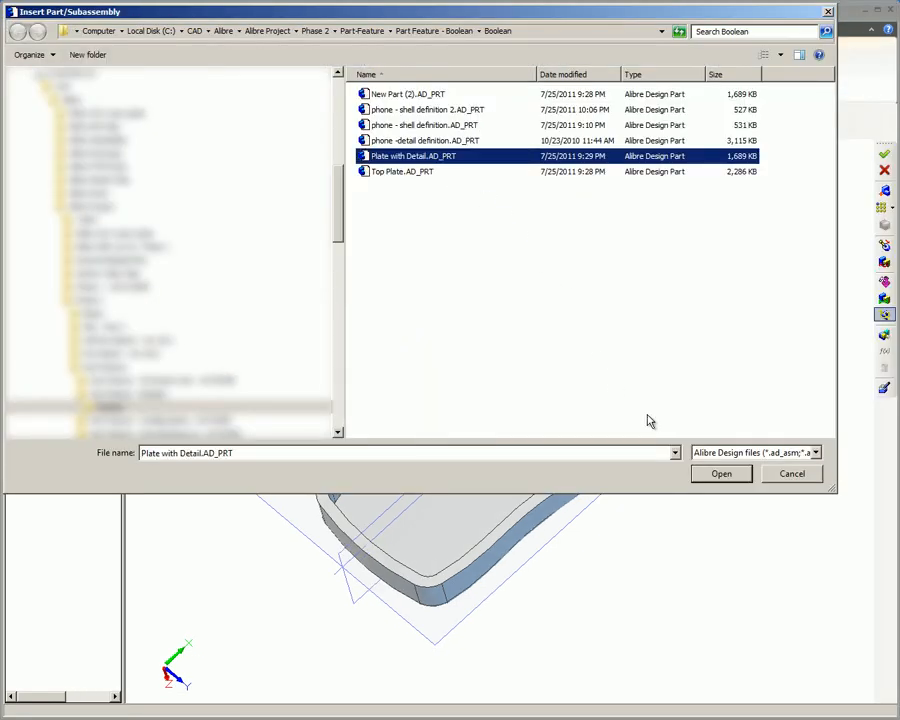
click(720, 472)
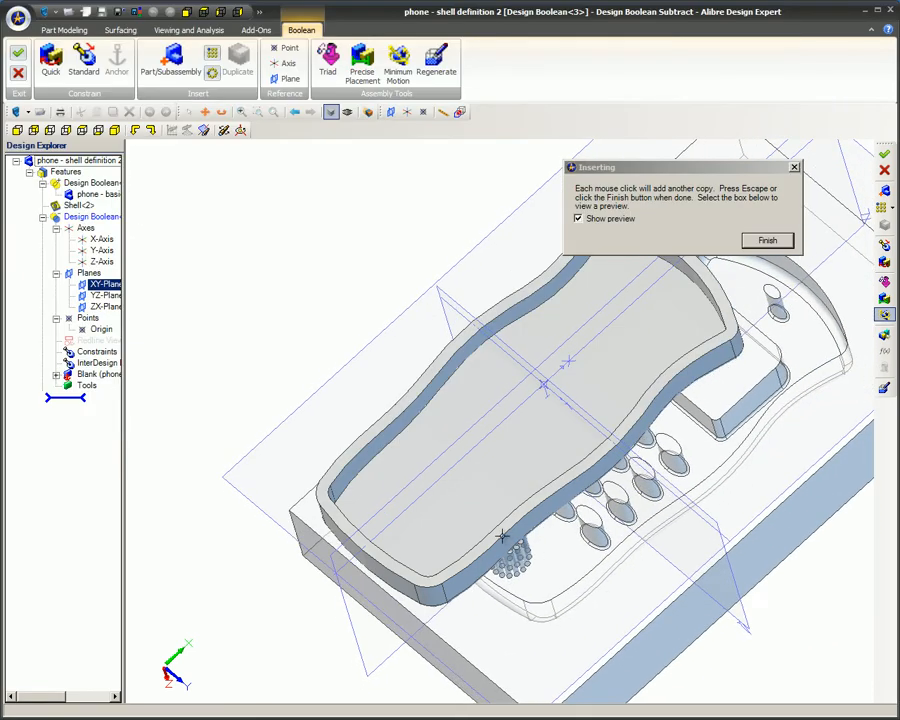
click(766, 240)
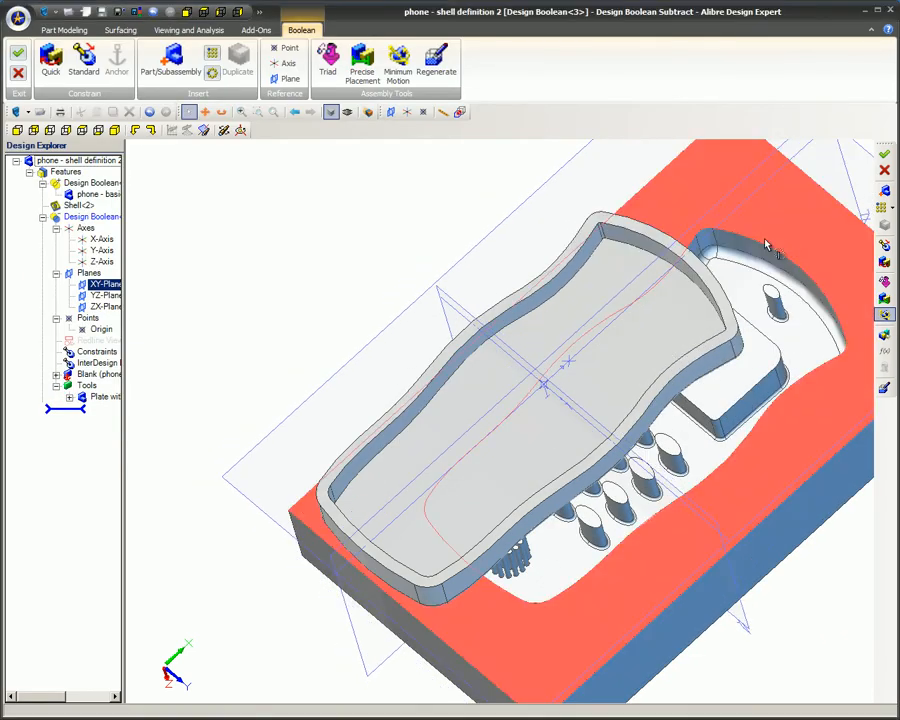
click(50, 62)
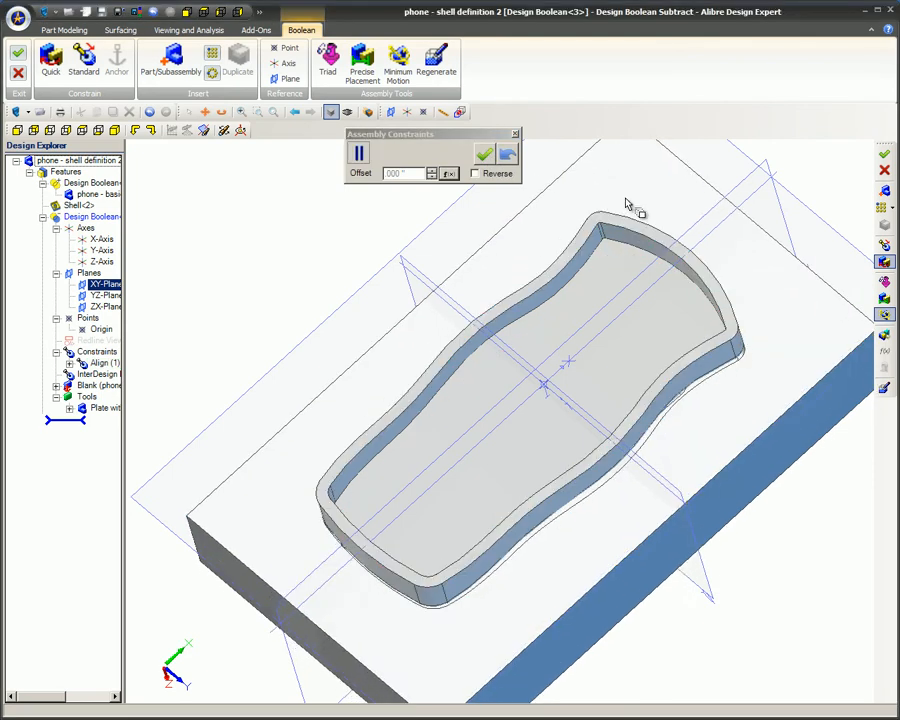
Align the detailed plate's faces with the shell and accept the constraint
click(482, 152)
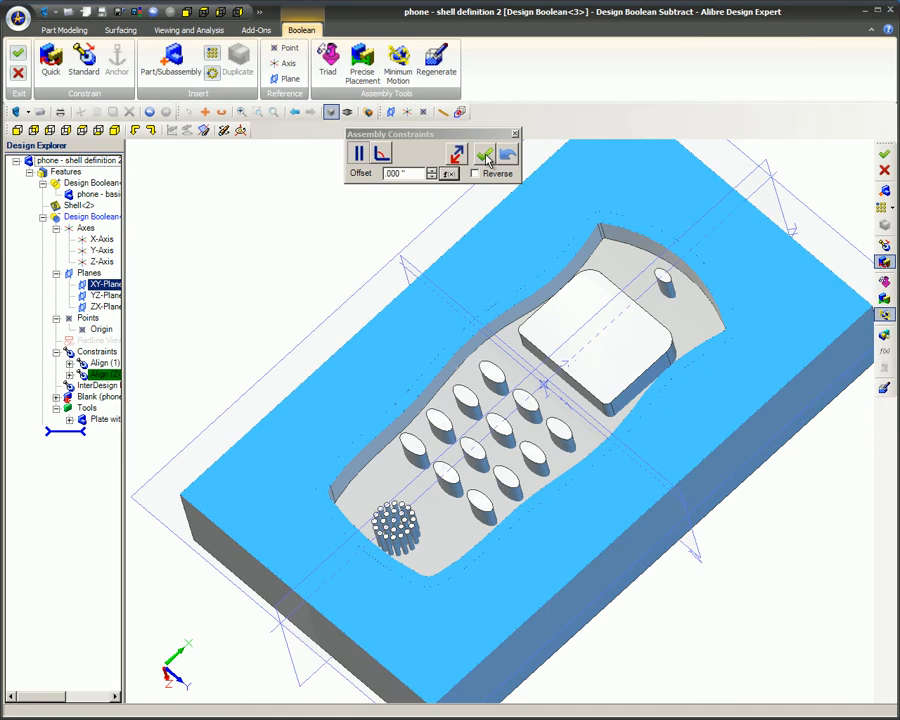
click(484, 154)
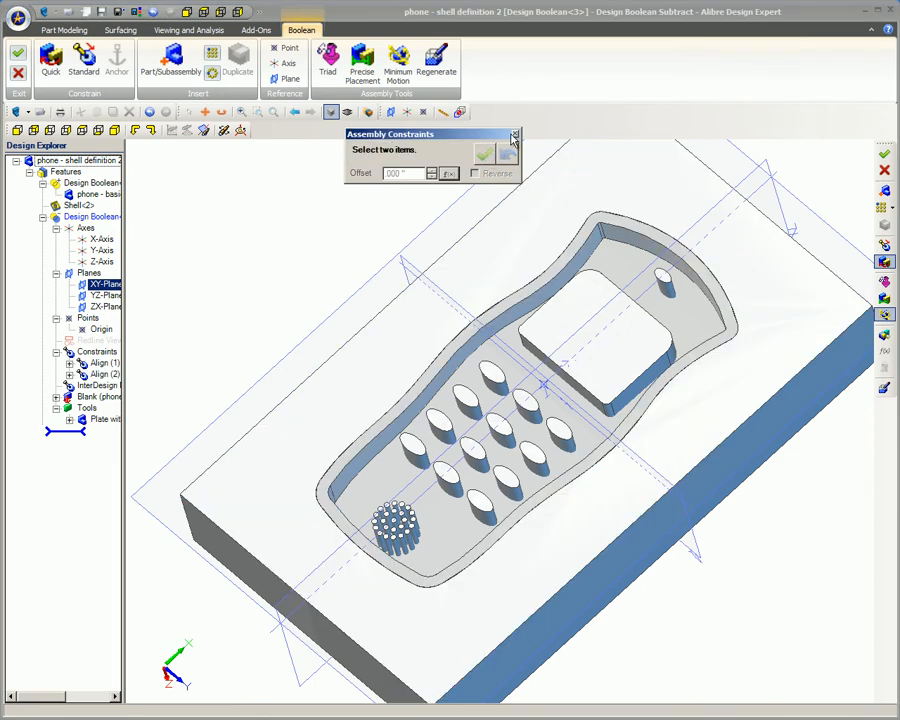
click(512, 136)
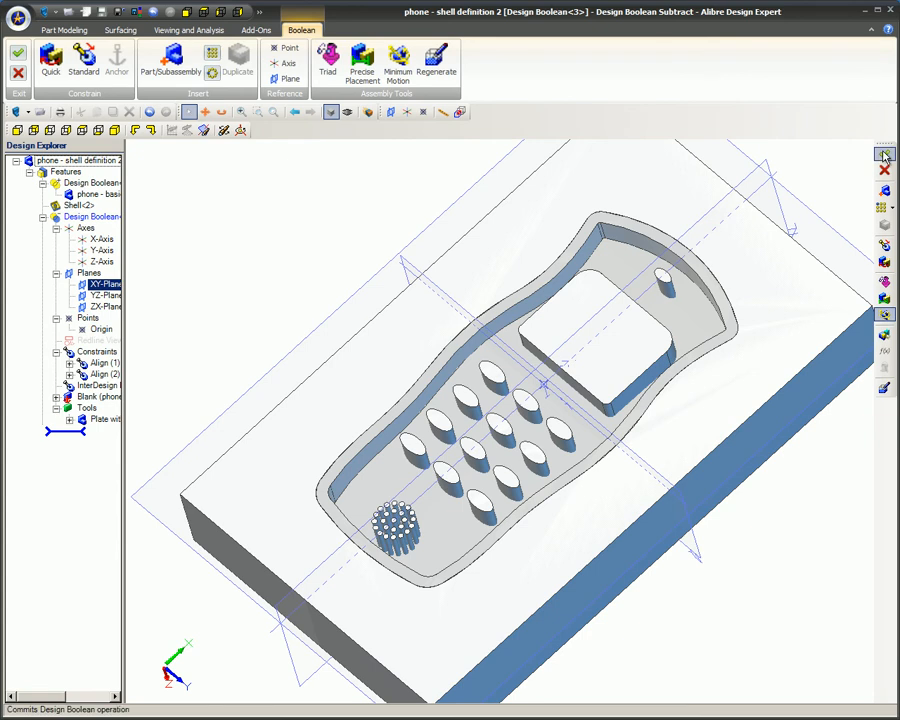
mouse_move(844, 182)
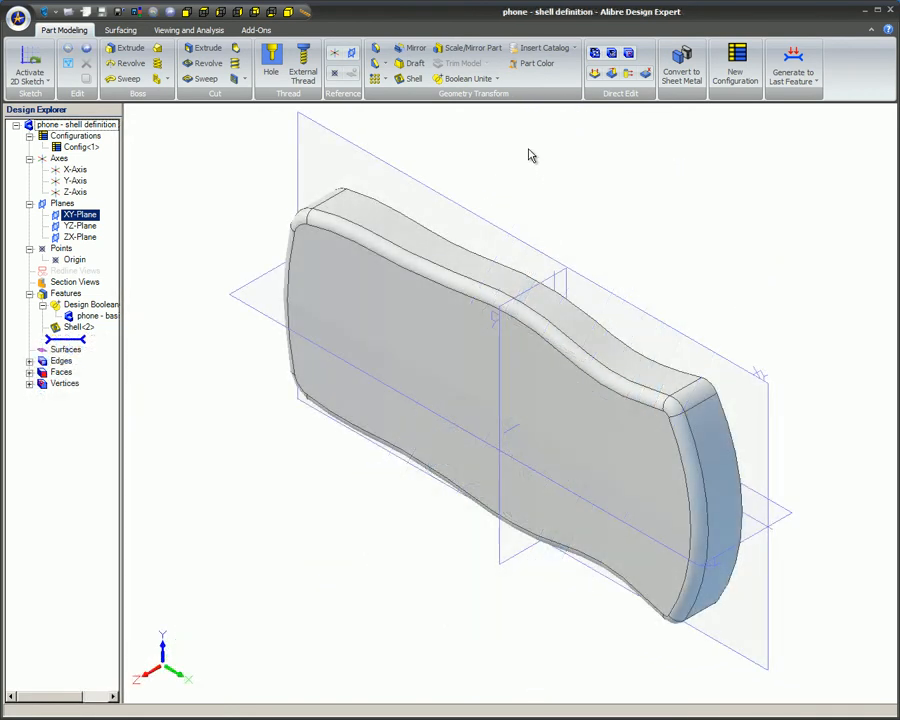
Begin a Boolean intersect and place Phone Blank with Details.AD_PRT as the tool body
click(496, 80)
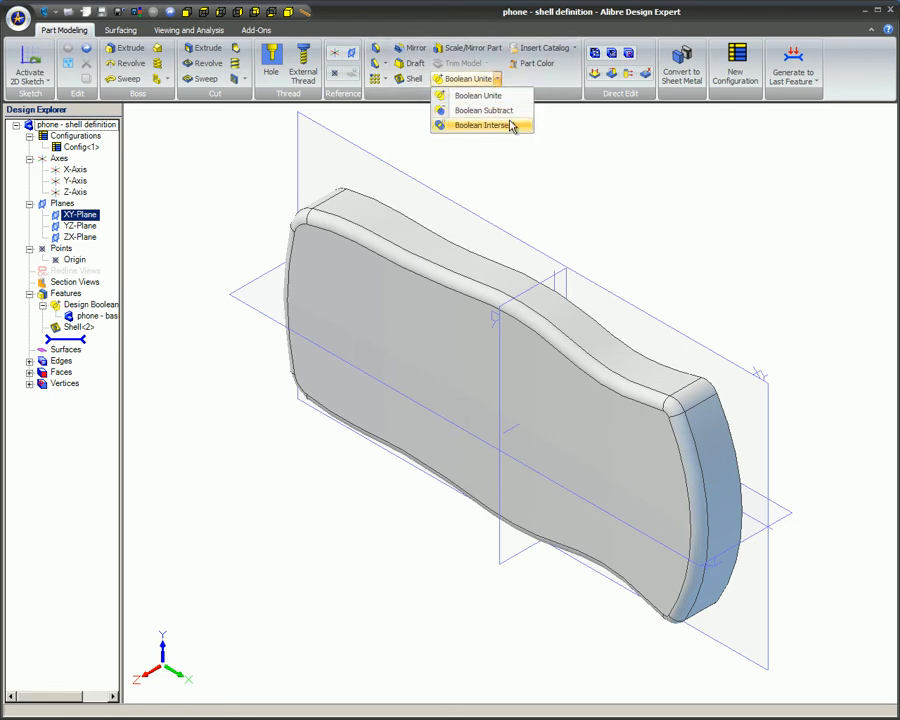
click(484, 124)
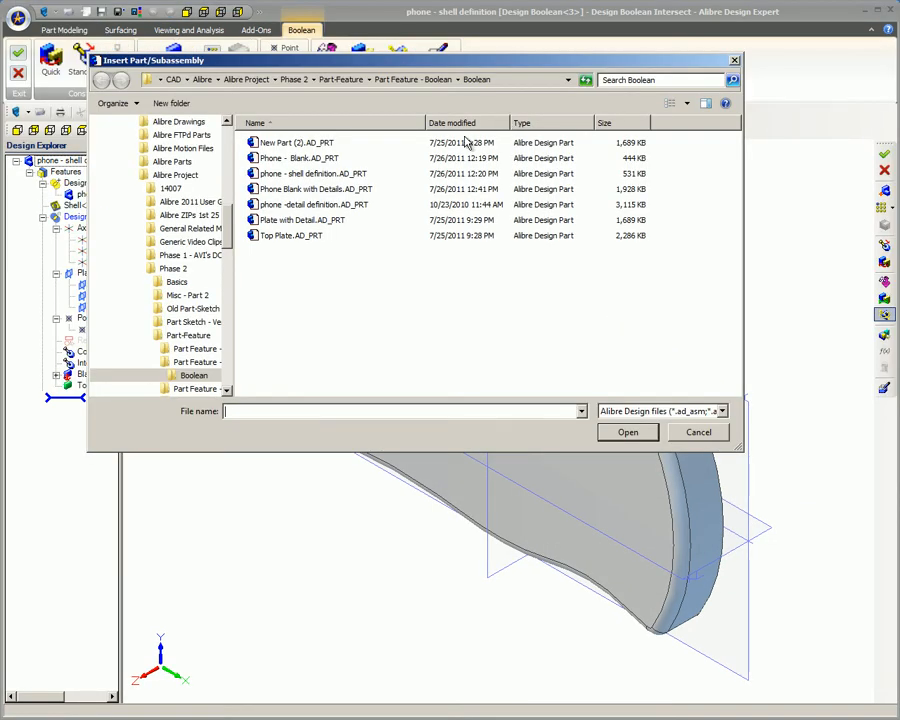
click(316, 188)
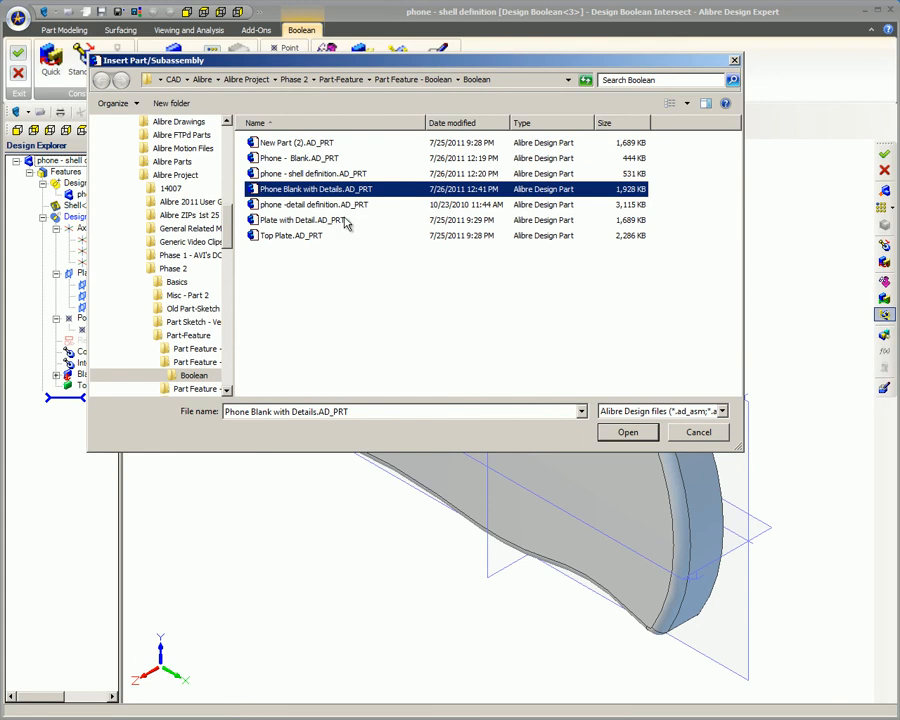
click(628, 432)
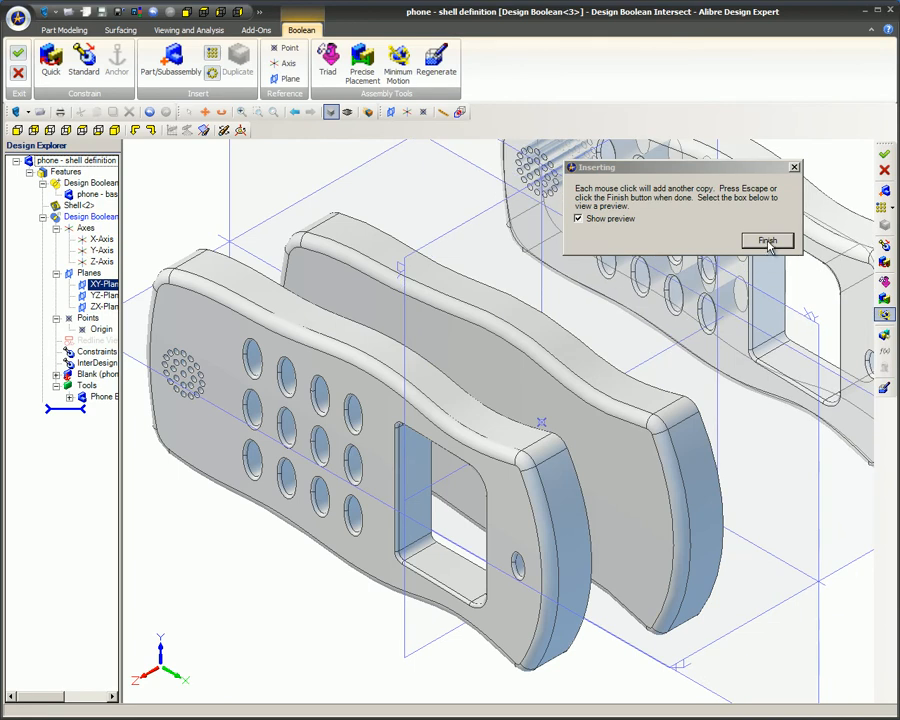
click(766, 240)
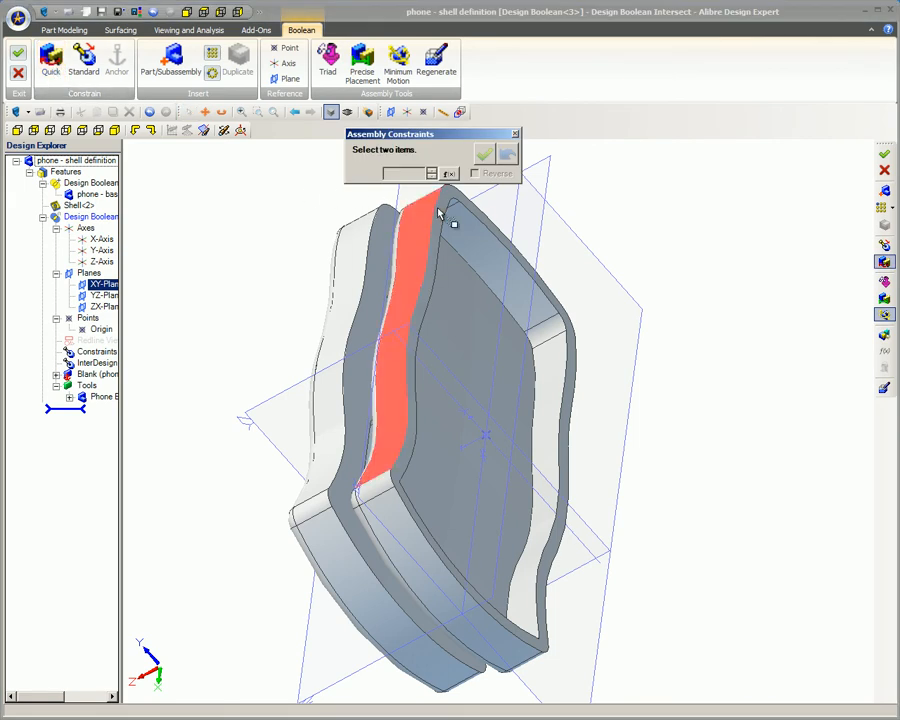
Align the phone blank faces over the shell body and accept the constraint
click(452, 212)
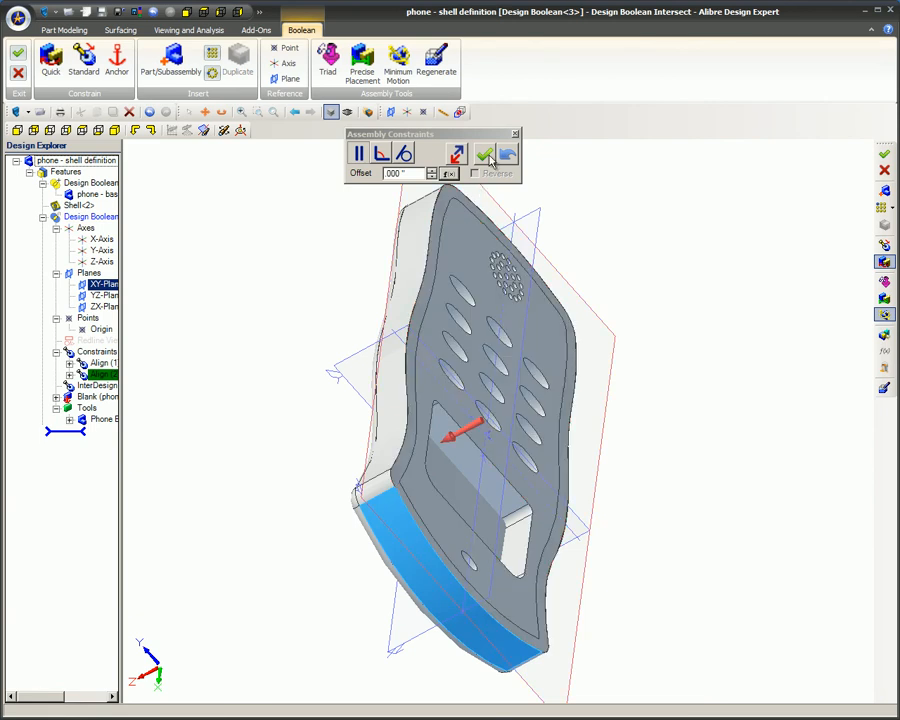
click(484, 152)
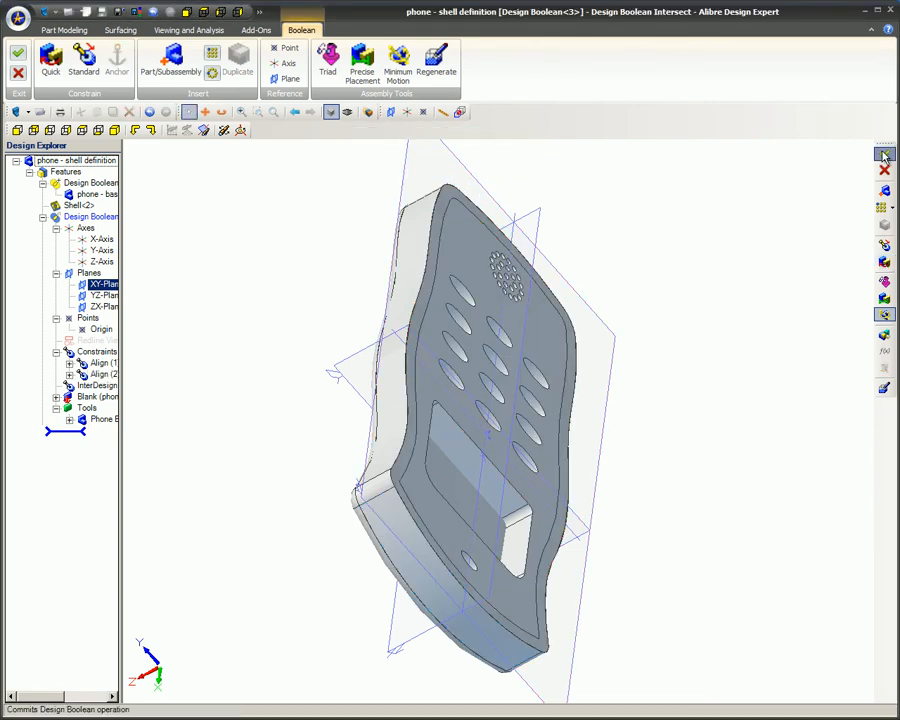
Commit the Boolean intersect, then commit the Valve Body subtract in the Valve Mold Block
click(884, 156)
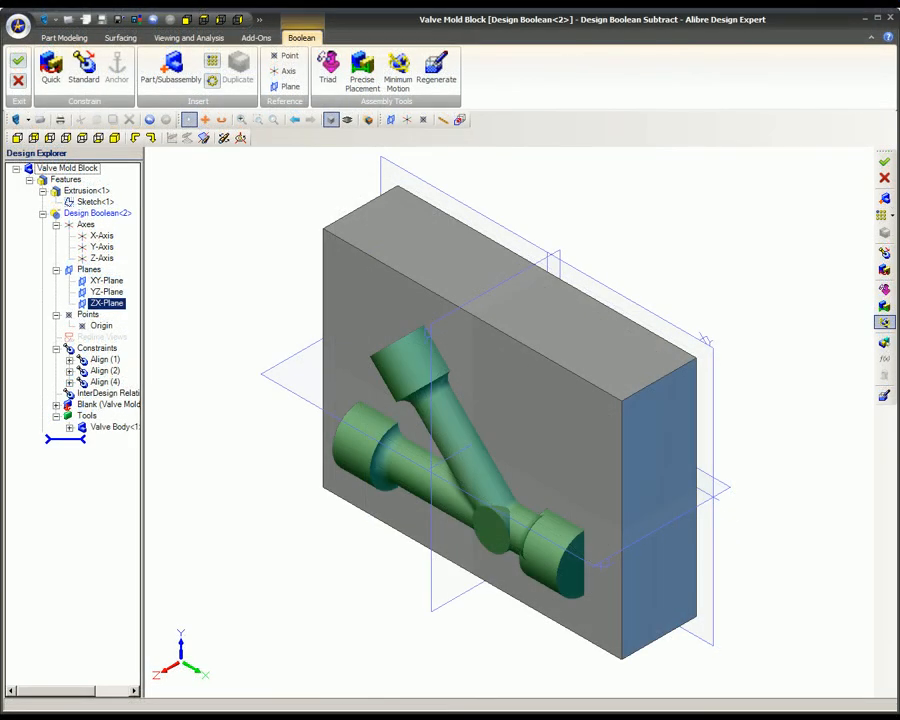
click(18, 62)
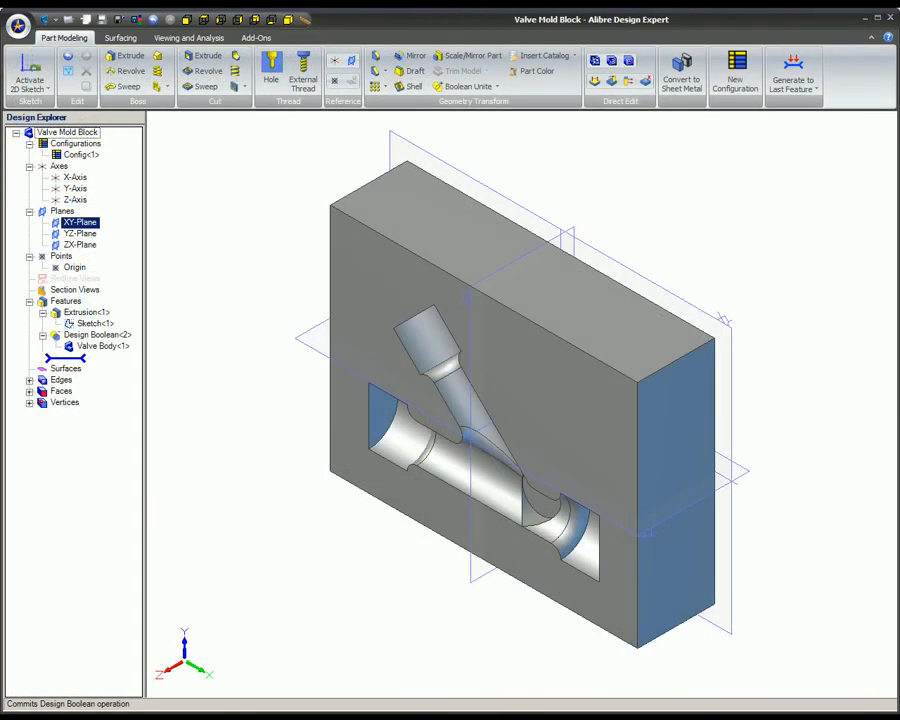